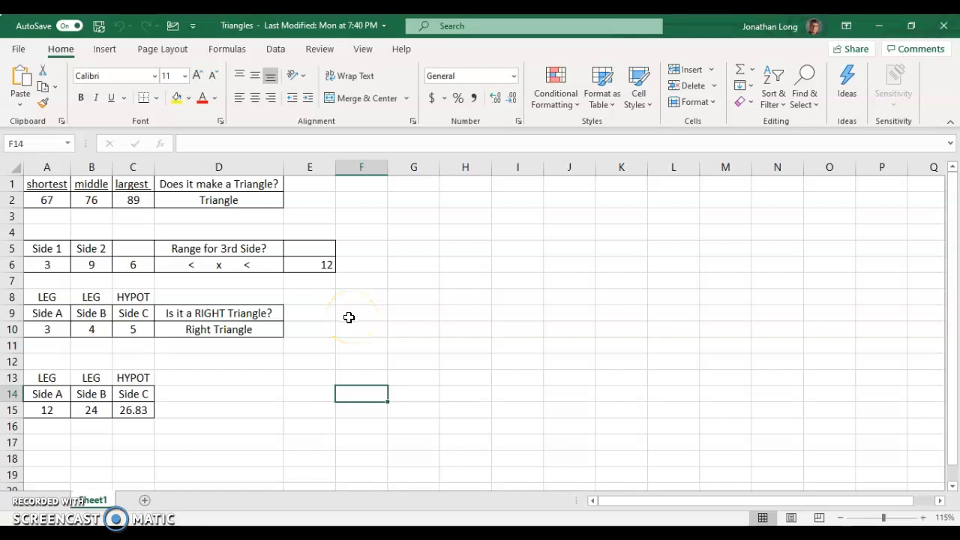
mouse_move(117, 243)
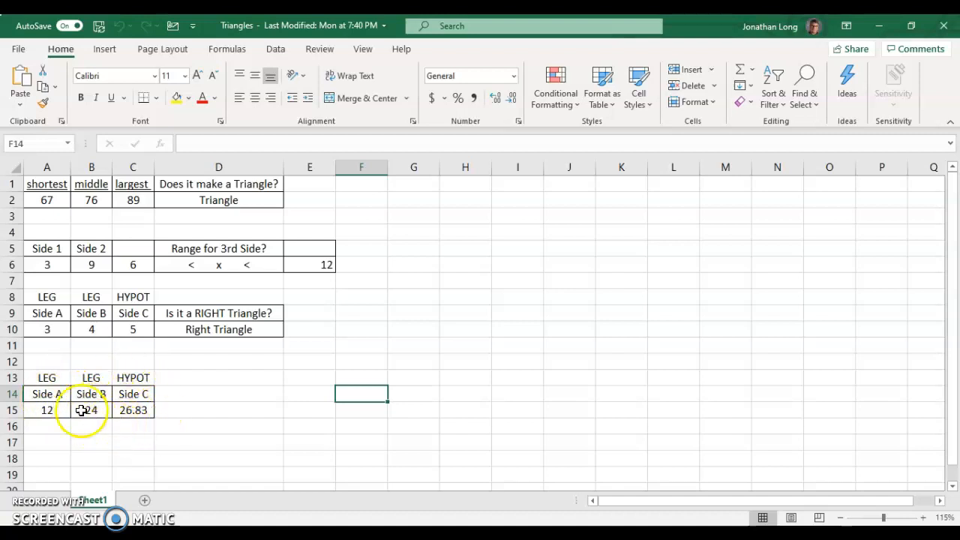
- Copy the A13:C15 table to A17 and retitle its headings LEG/HYPOT/LEG over Side A, Side C, Side B
left_click_drag(47, 378, 132, 409)
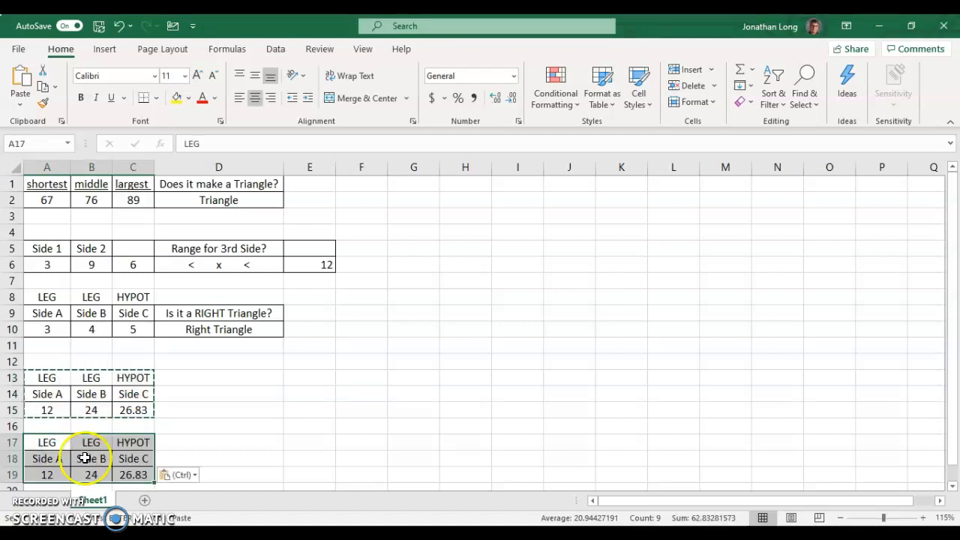
scroll("down", 3)
type("HYPOT")
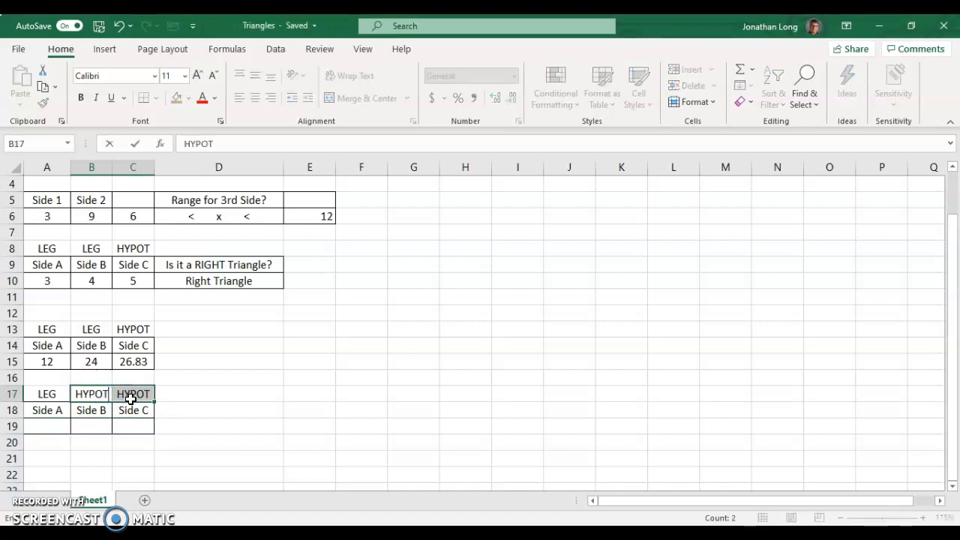
type("LEG")
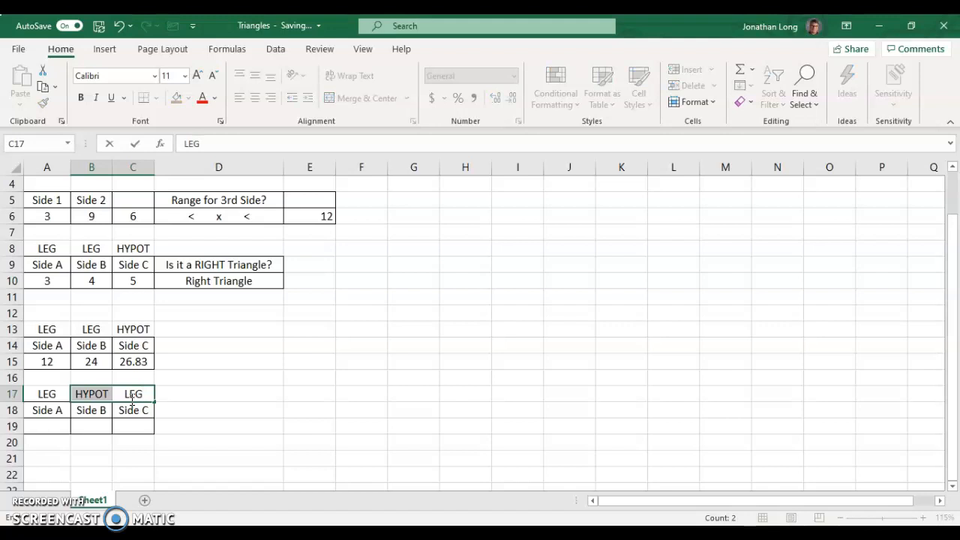
left_click(92, 409)
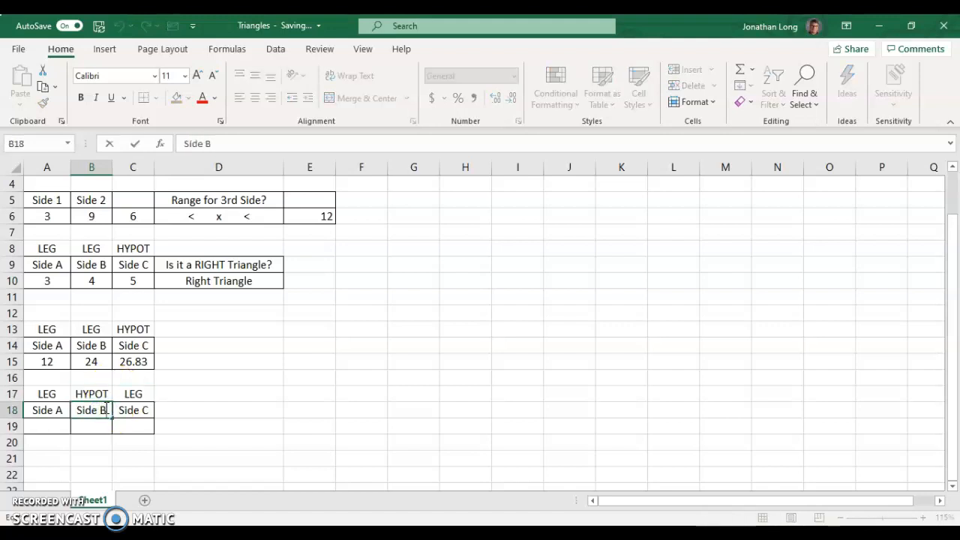
type("Side C")
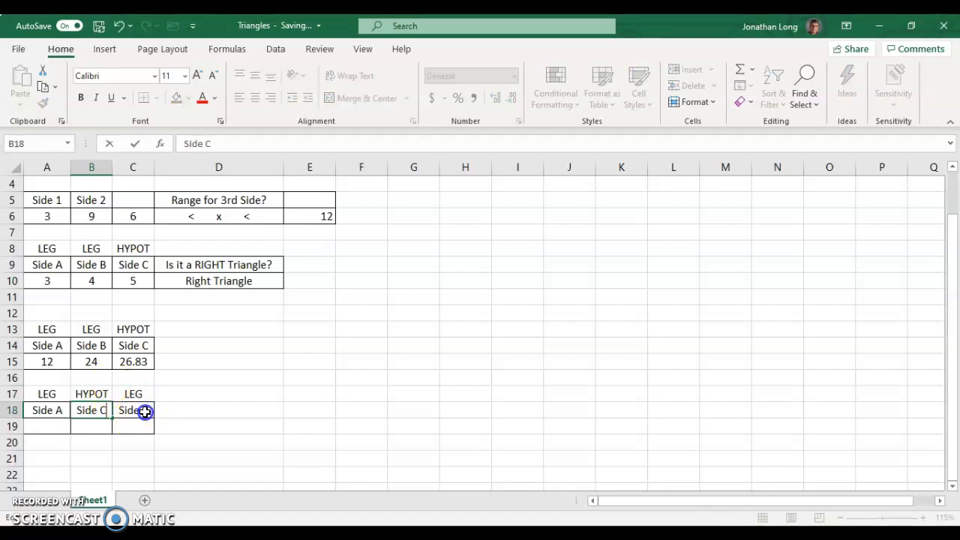
left_click(132, 410)
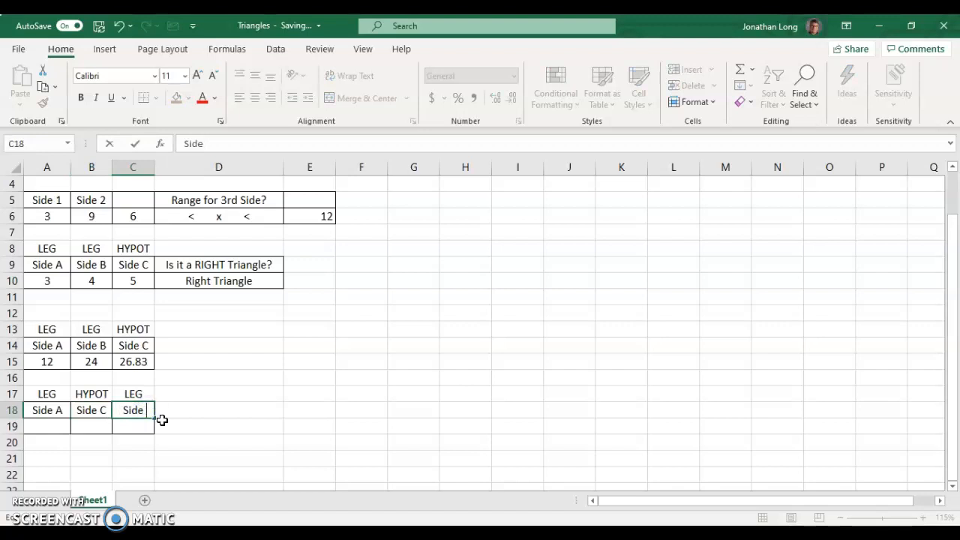
type("Side B")
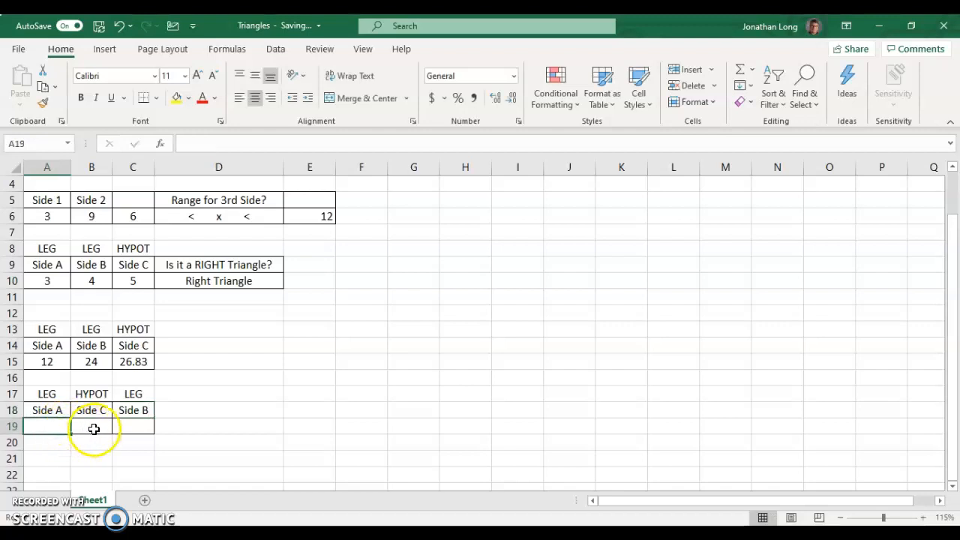
- Begin a formula with = in the Side B value cell C19
left_click(132, 426)
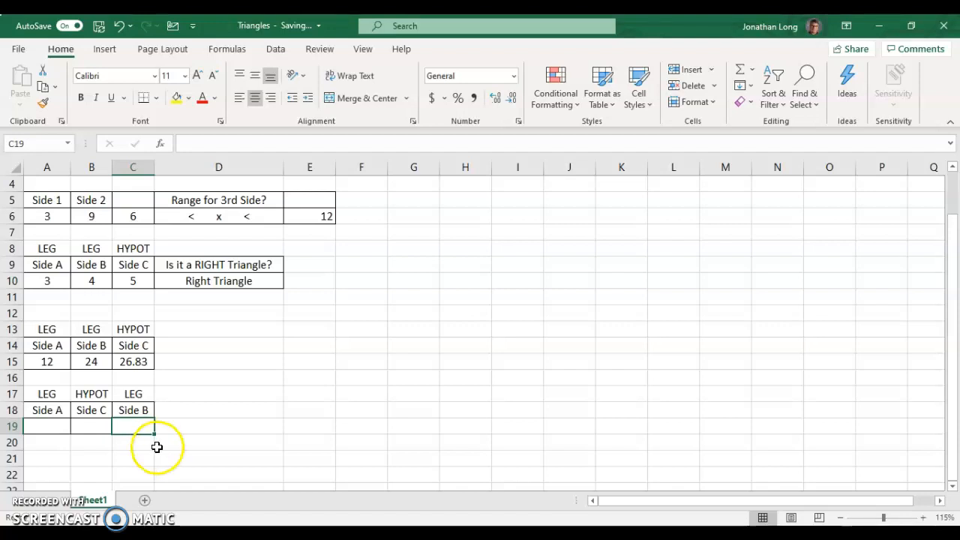
type("=")
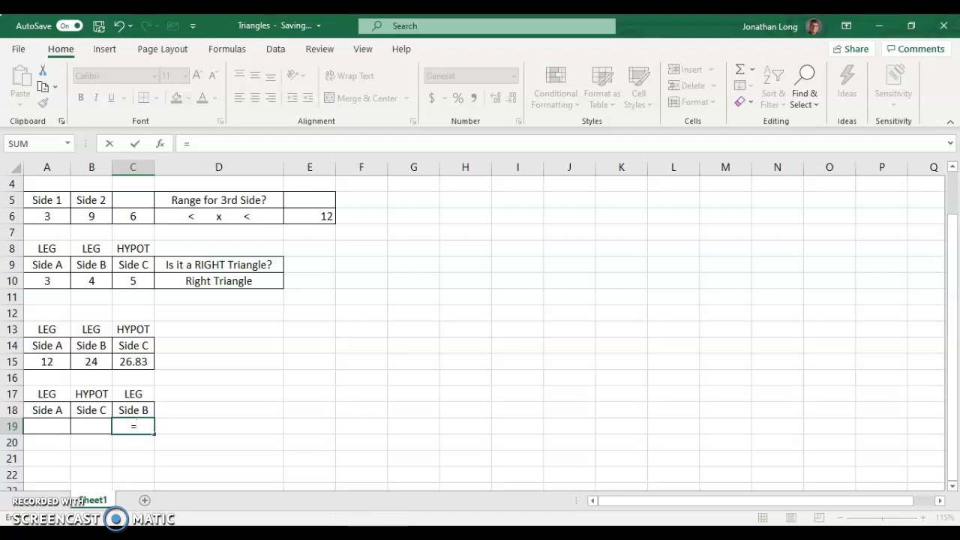
- Enter =SQRT(B19^2-A19^2) in C19, correcting a mistyped exponent along the way
type("SQRT(")
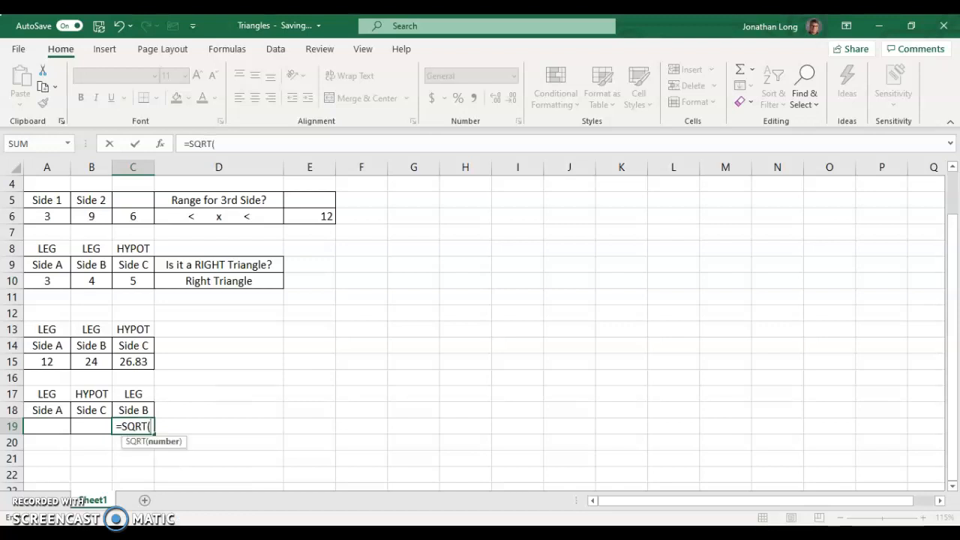
mouse_move(291, 425)
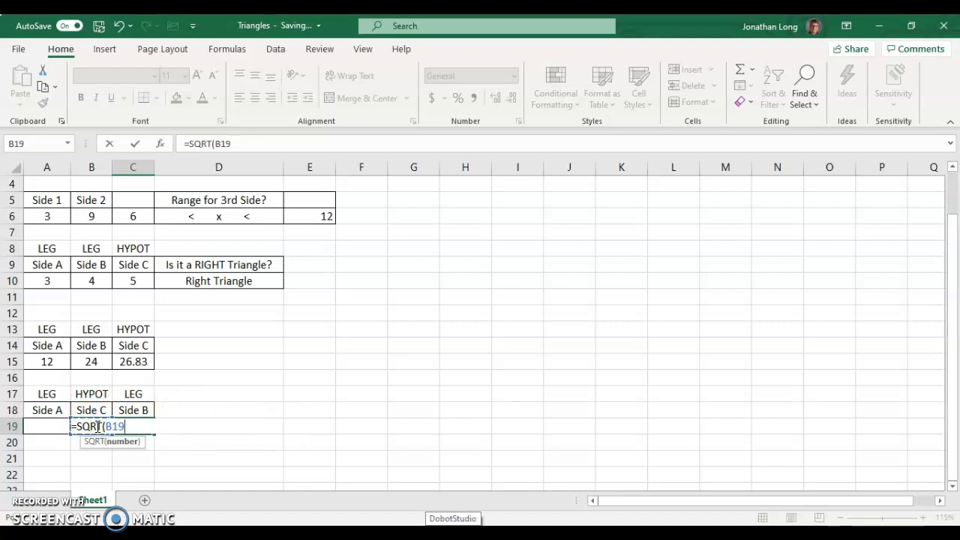
type("^2")
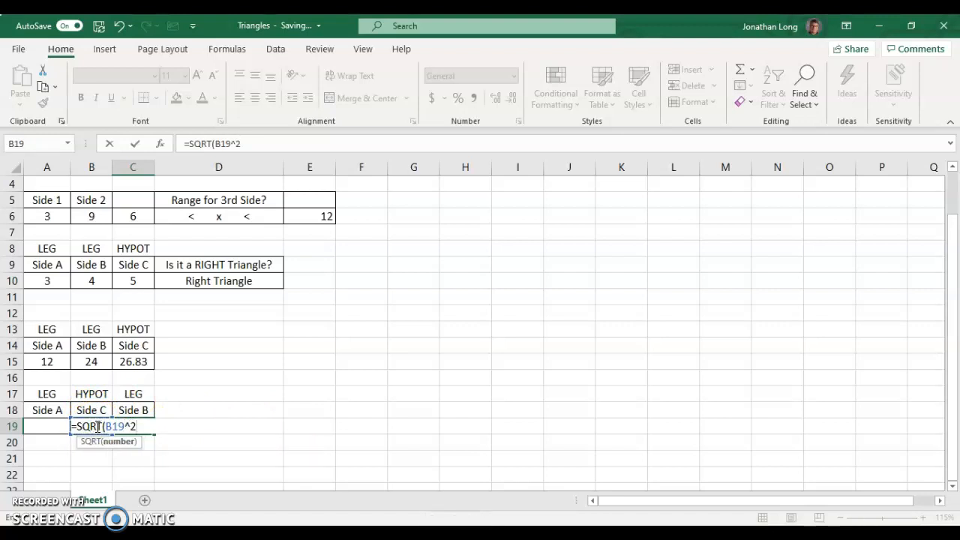
type("-")
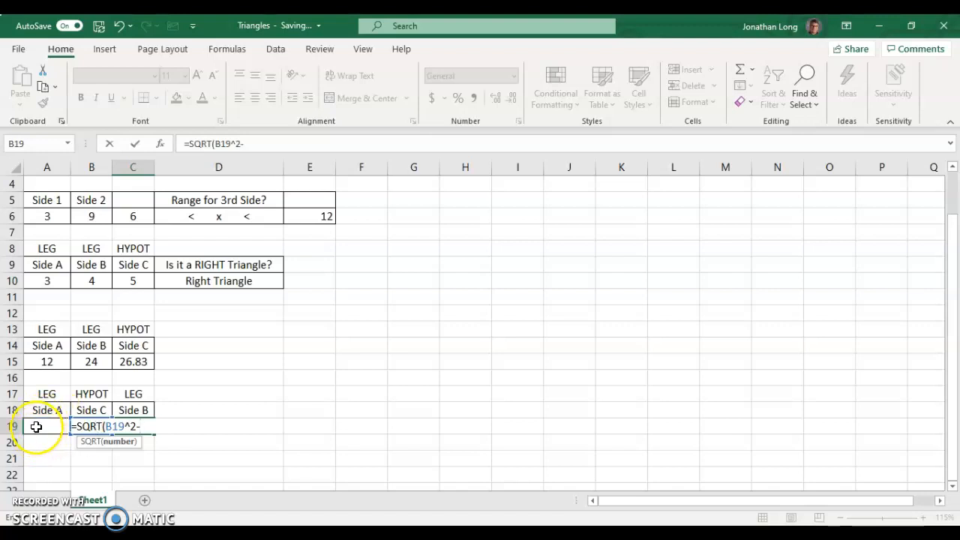
left_click(47, 426)
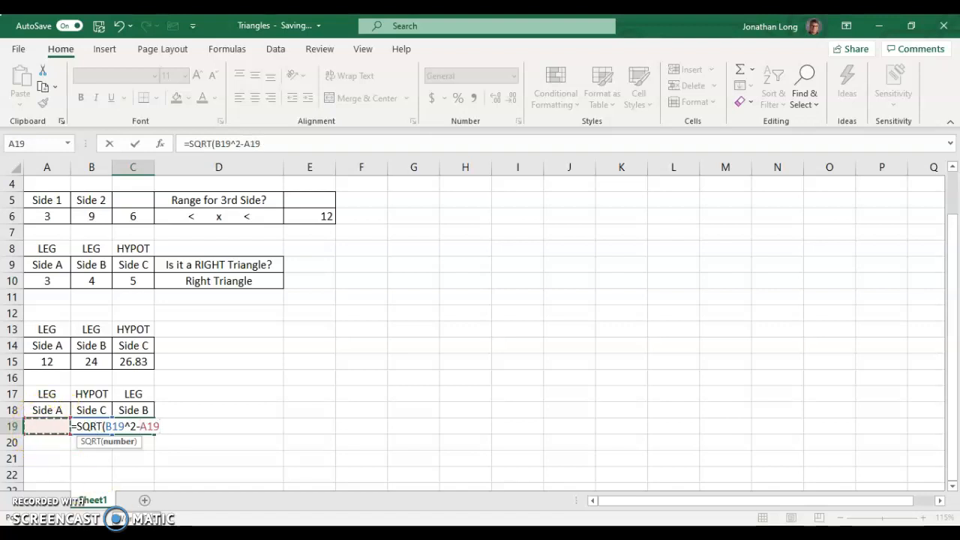
type("^6")
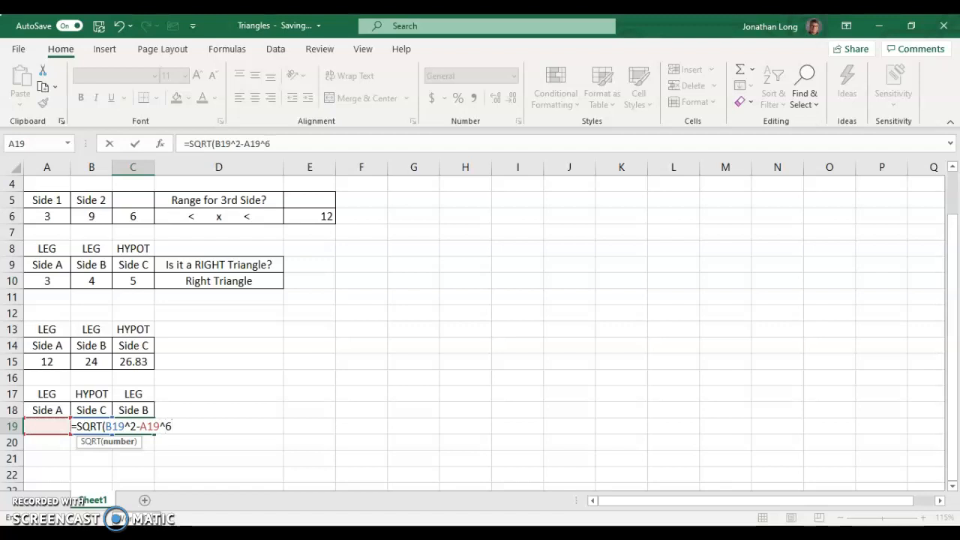
key("Backspace")
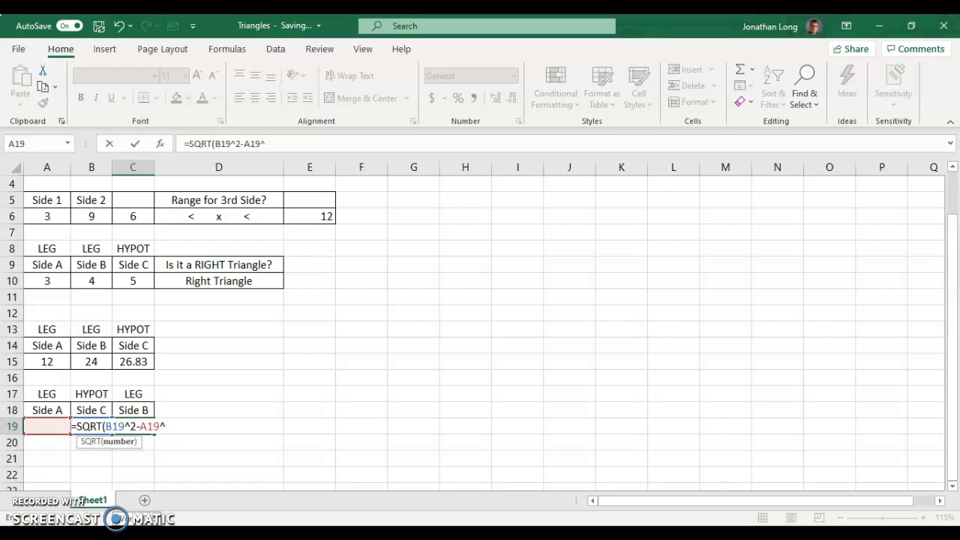
type("2")
left_click(134, 362)
type("5")
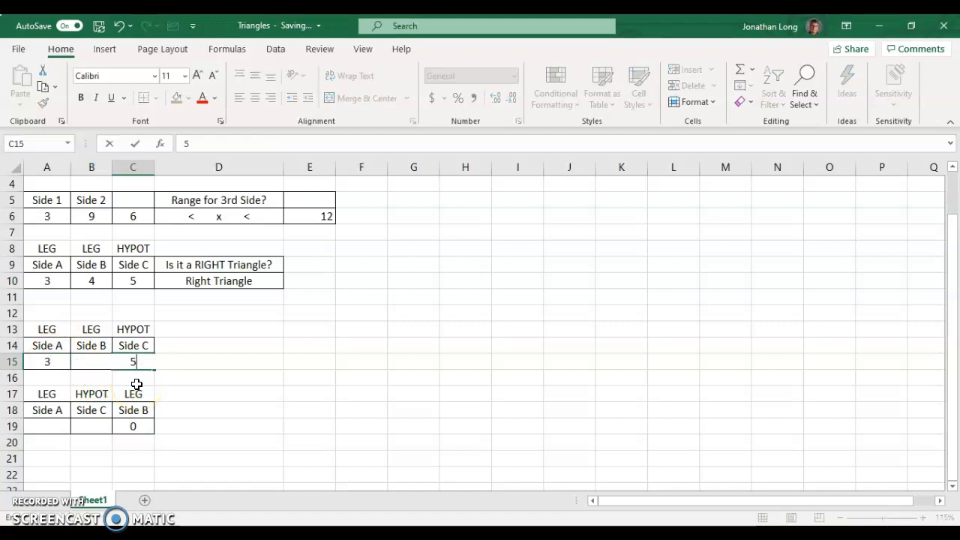
- Enter =SQRT(A15^2+B15^2) in C15 and test with legs 12, 14 and hypotenuse 18.44 in both tables
type("=SQRT(A15^2+B15^2)")
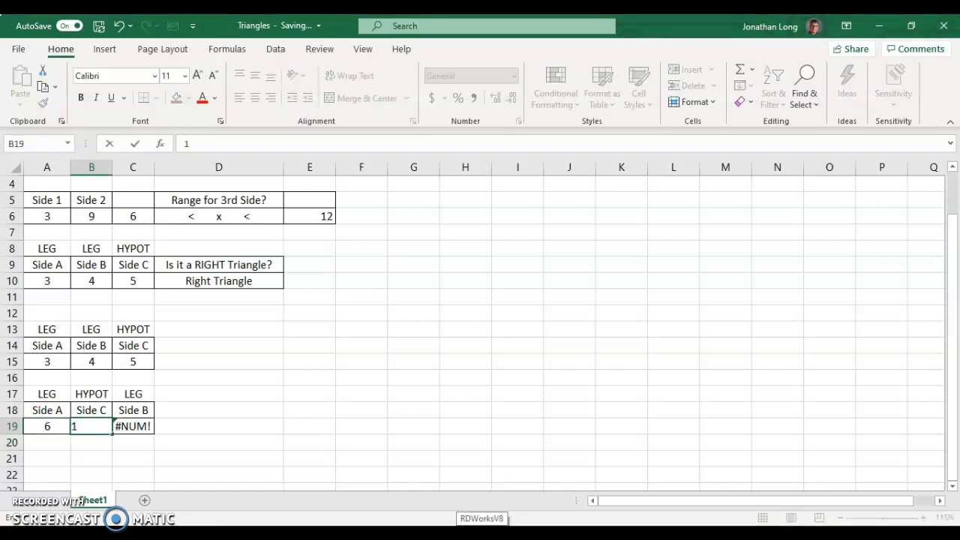
type("0")
left_click(47, 361)
type("12")
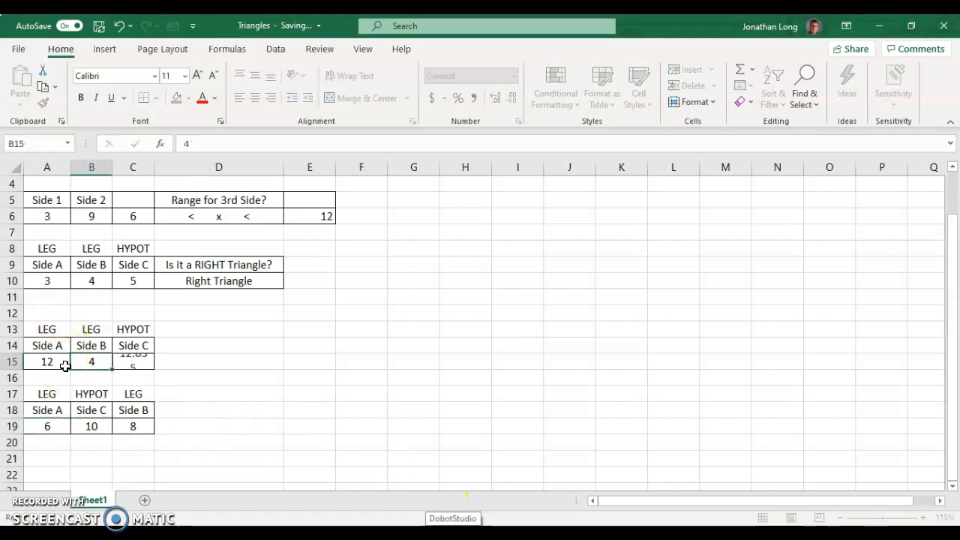
type("14")
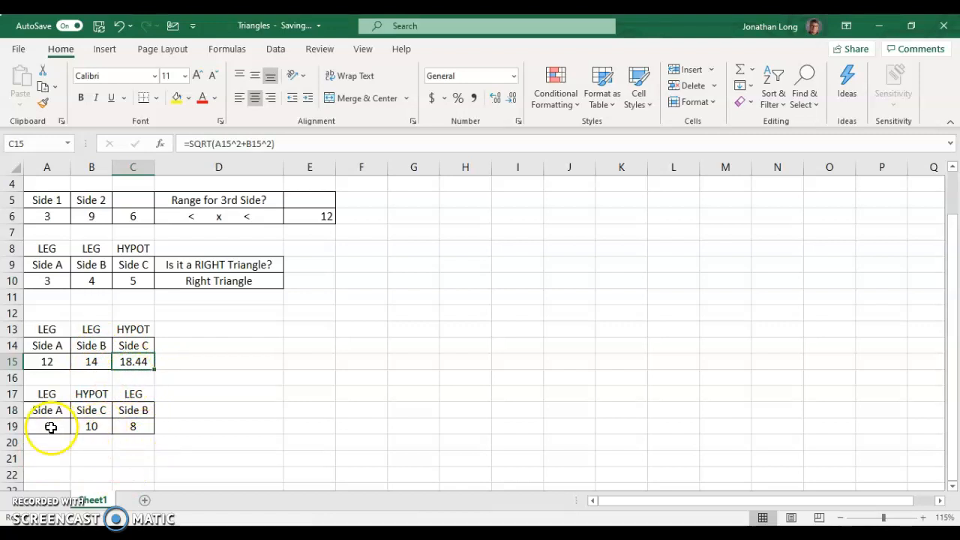
type("12")
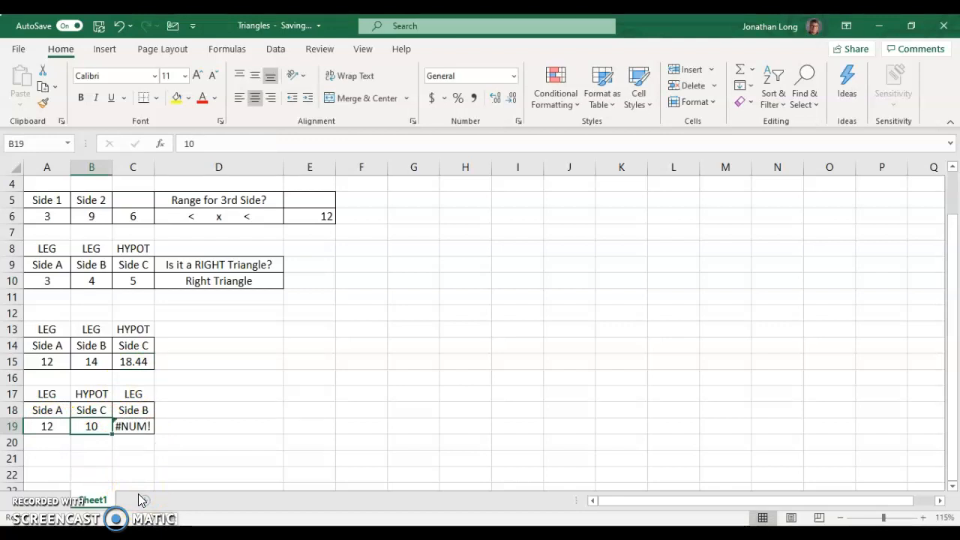
type("18.44")
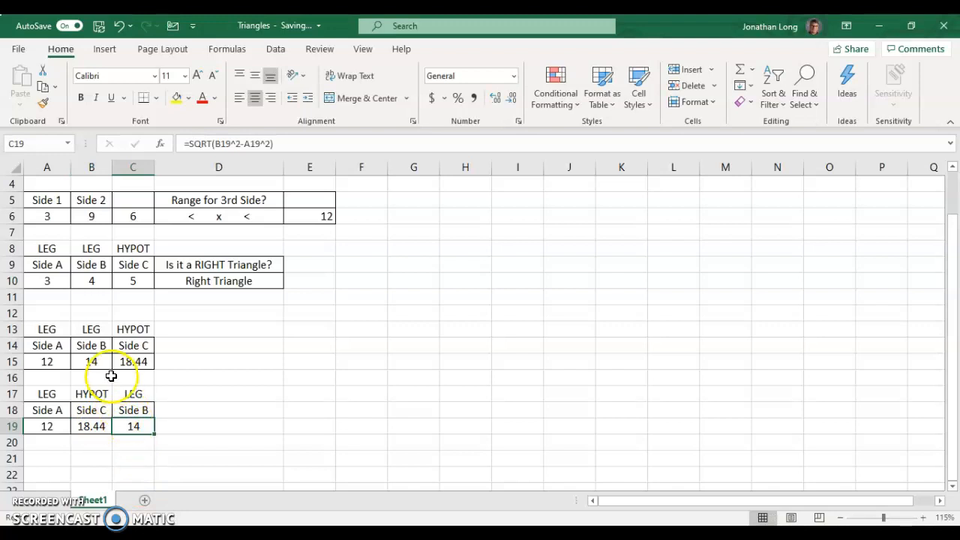
mouse_move(195, 410)
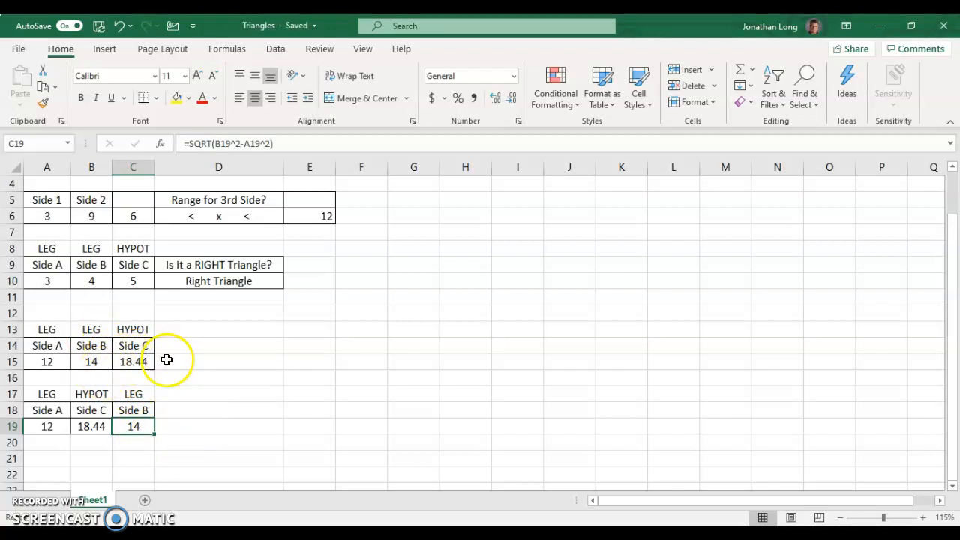
- Type MISSING HYPOT beside the upper table and MISSING LEG beside the lower one
left_click(219, 345)
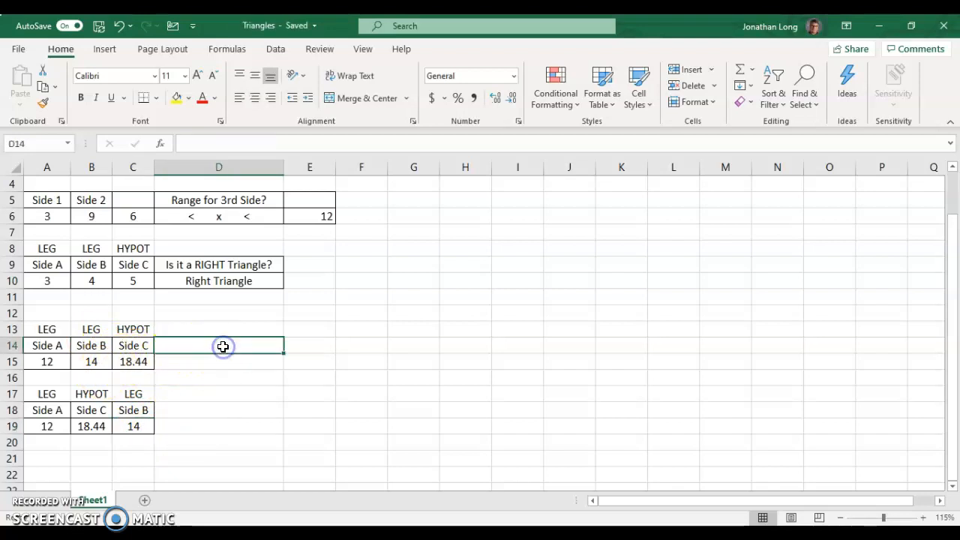
type("MISSING HYPOT")
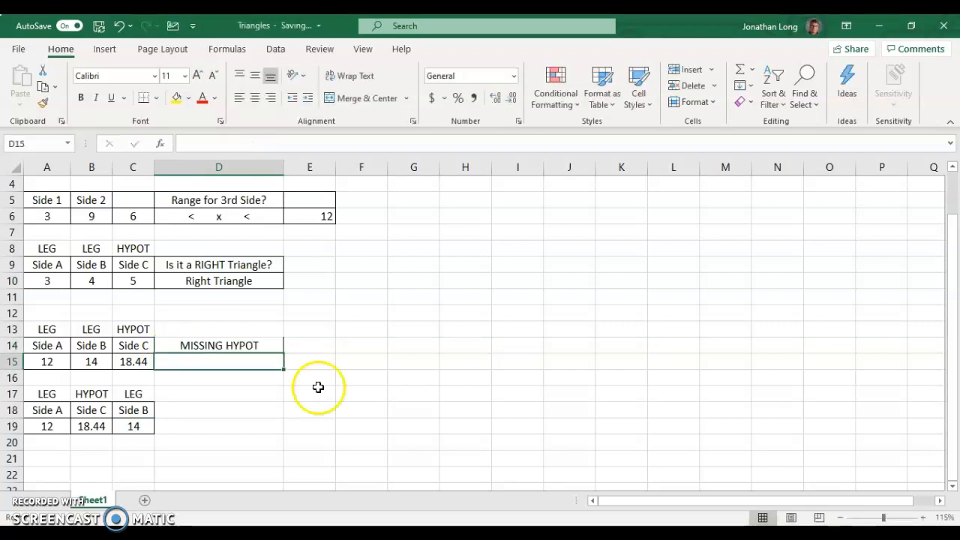
type("MISSING LEG")
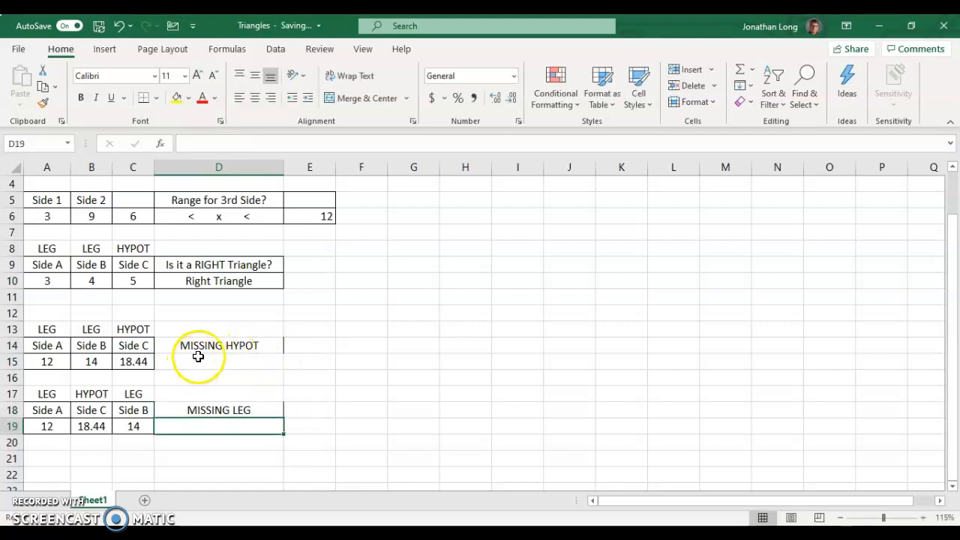
mouse_move(198, 410)
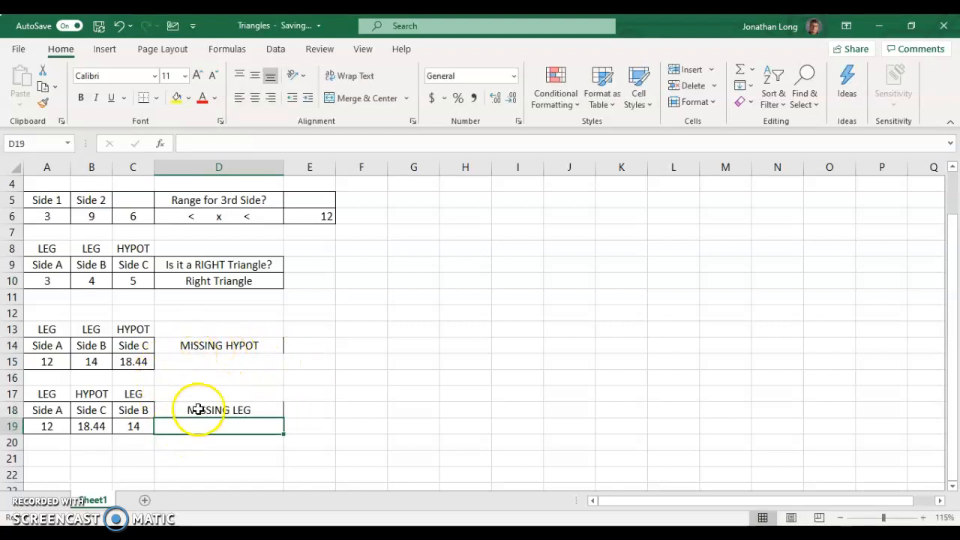